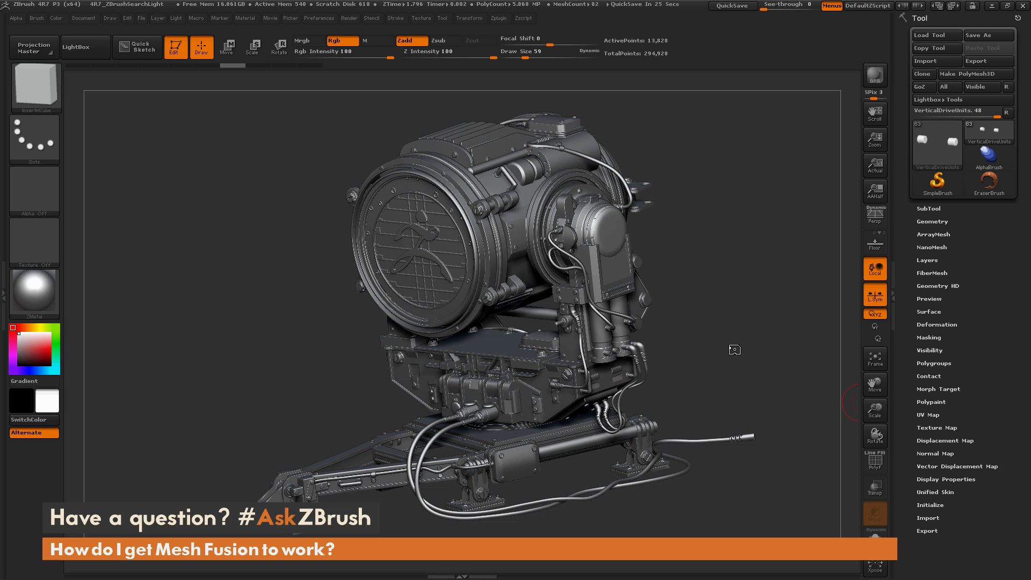
Step: Nudge the view of the two soloed drum parts with polyframes shown
left_click_drag(735, 349, 727, 347)
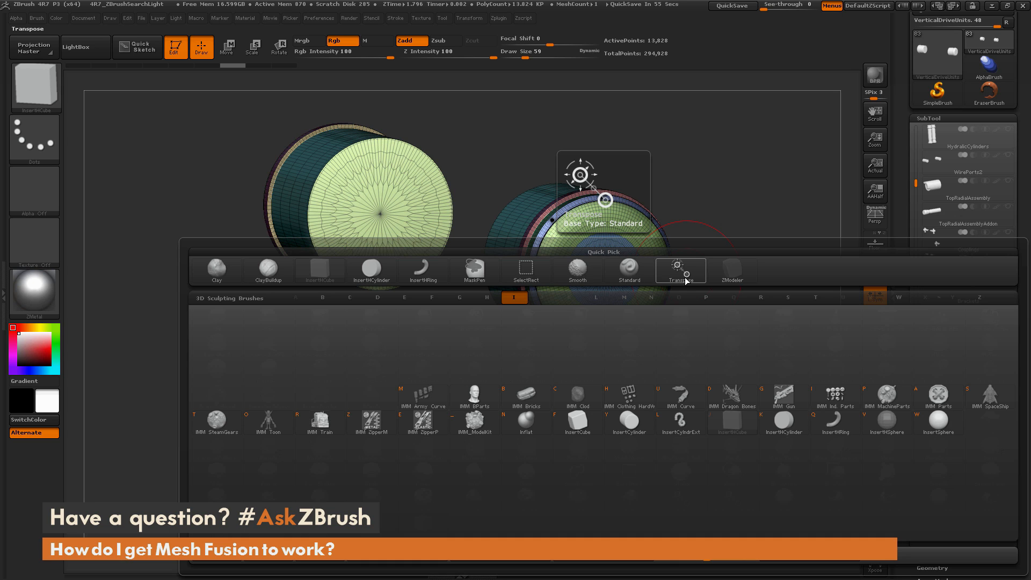
Step: Choose an insert-mesh brush and orbit the drum parts to expose their end caps
left_click(784, 422)
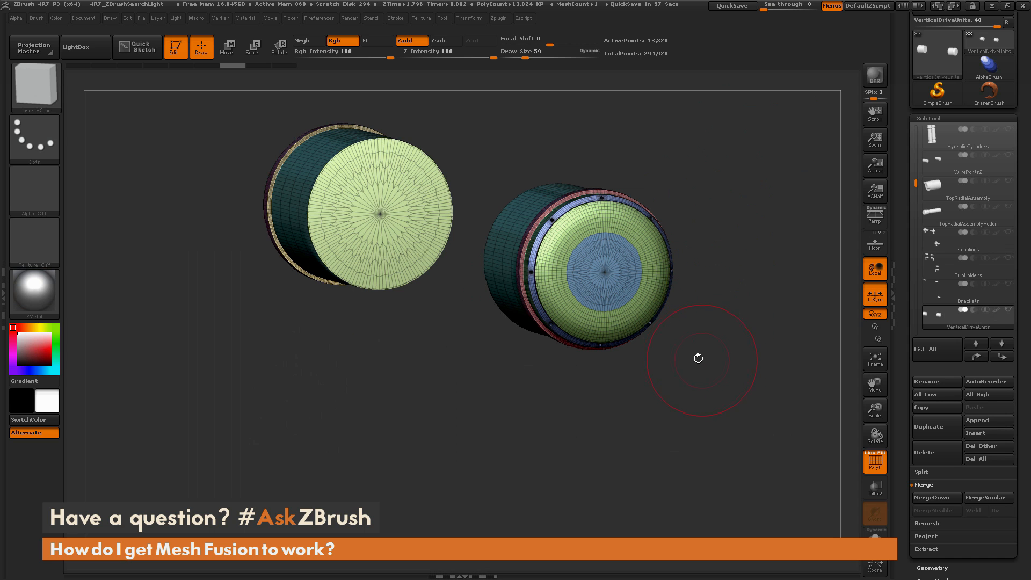
left_click_drag(698, 357, 605, 273)
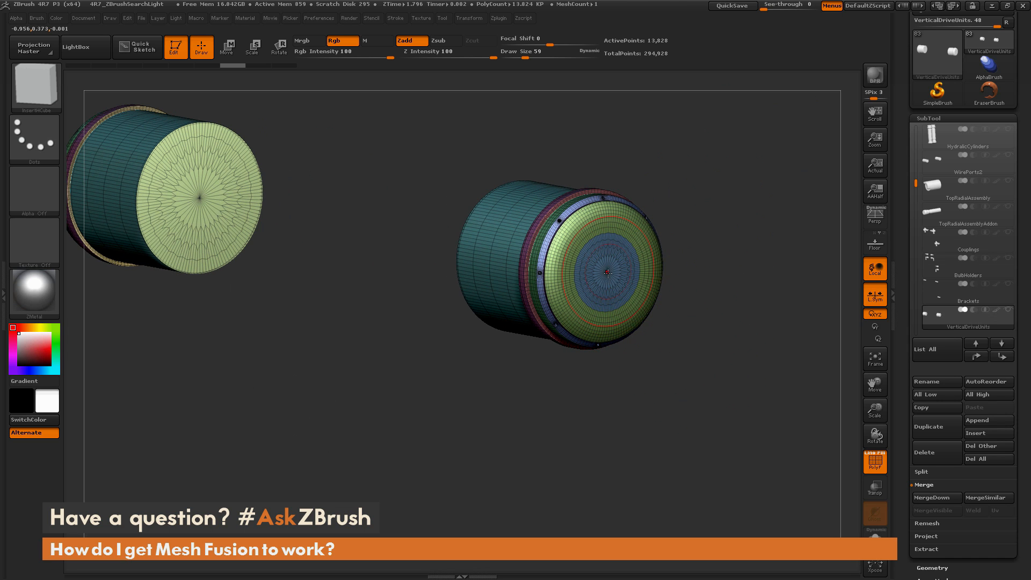
left_click(226, 46)
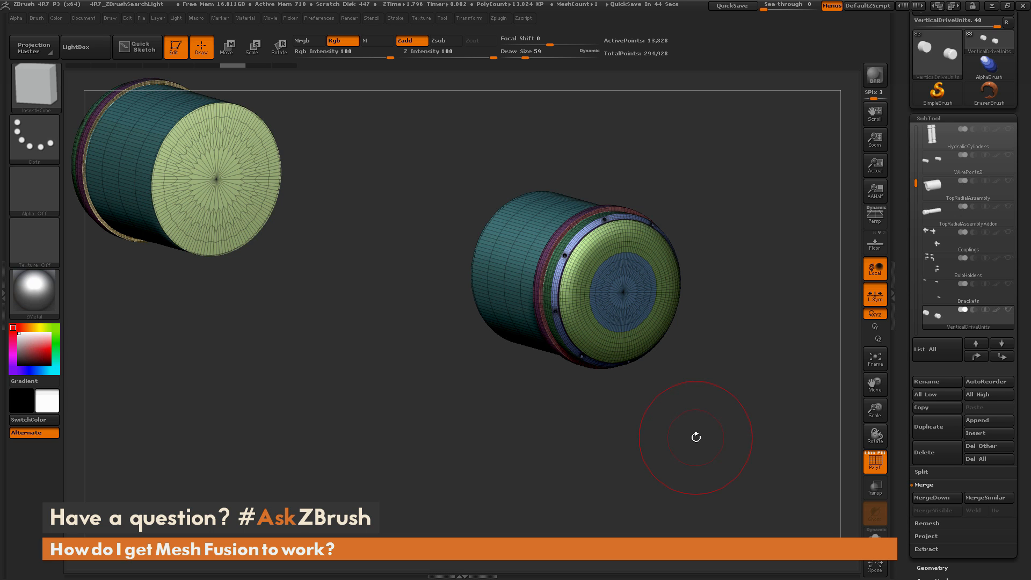
mouse_move(709, 379)
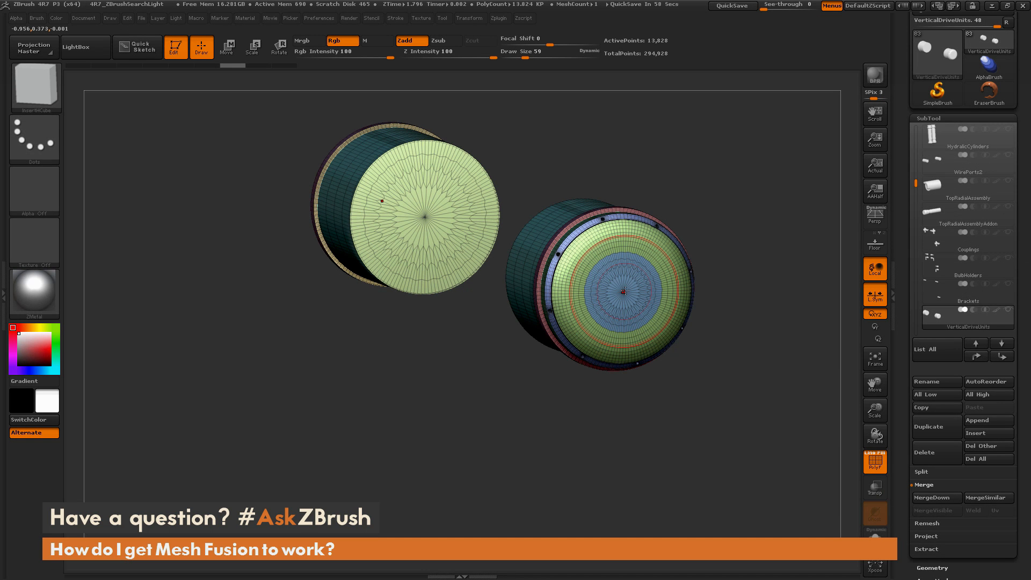
Step: Insert a cube onto the right drum's end face
left_click(622, 291)
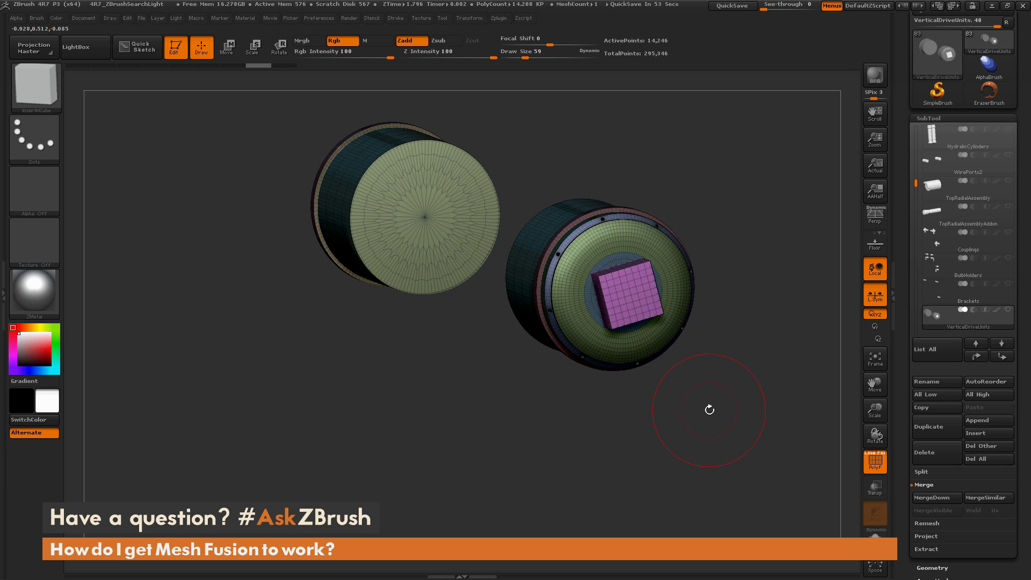
mouse_move(755, 347)
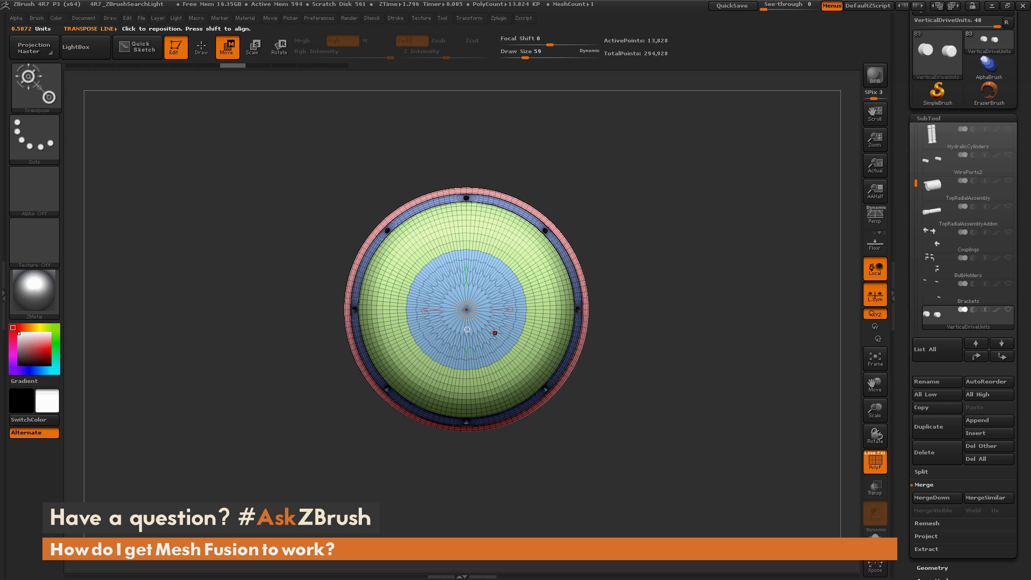
Step: Swing the view back so the drum's end face is seen head-on
left_click_drag(467, 332, 723, 333)
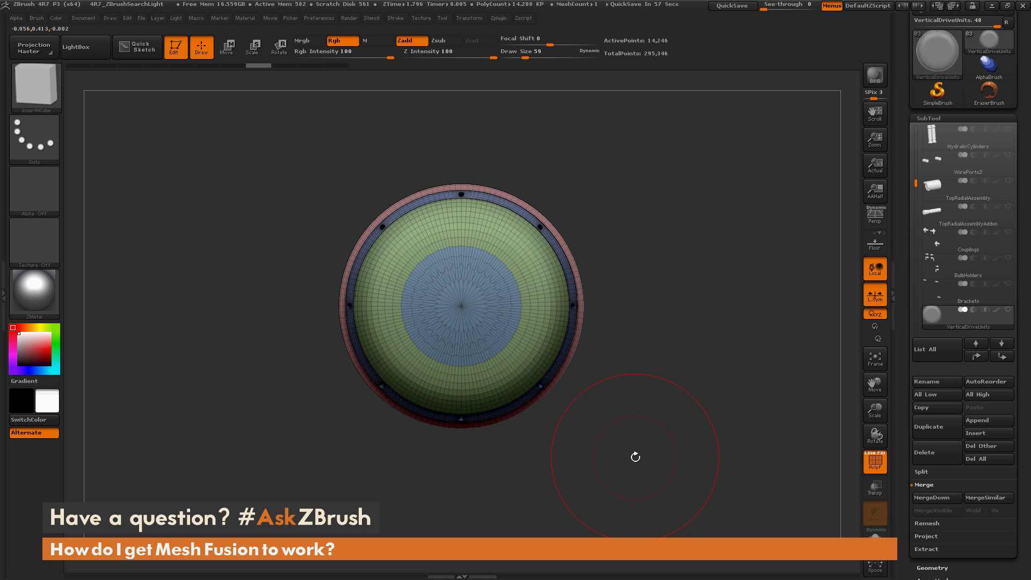
mouse_move(674, 376)
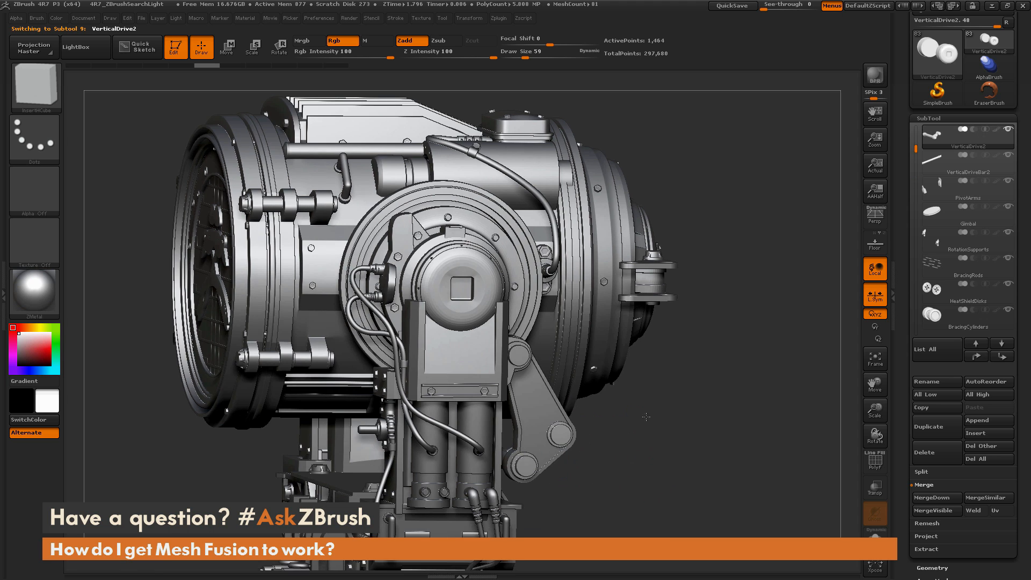
Step: Zoom onto the bracket's pivot discs and orbit to inspect the rods behind them
left_click_drag(646, 417, 622, 415)
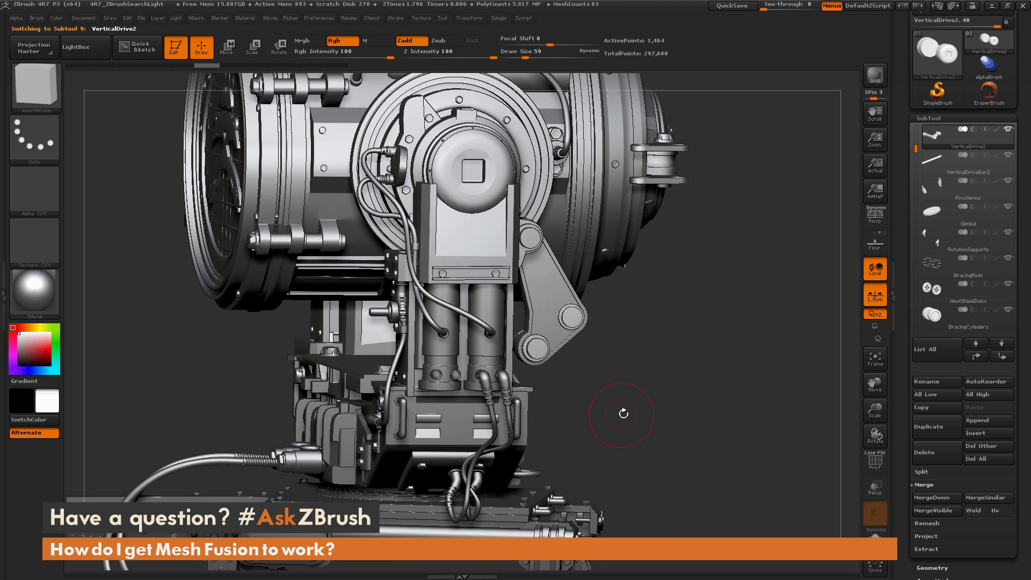
left_click_drag(622, 414, 575, 323)
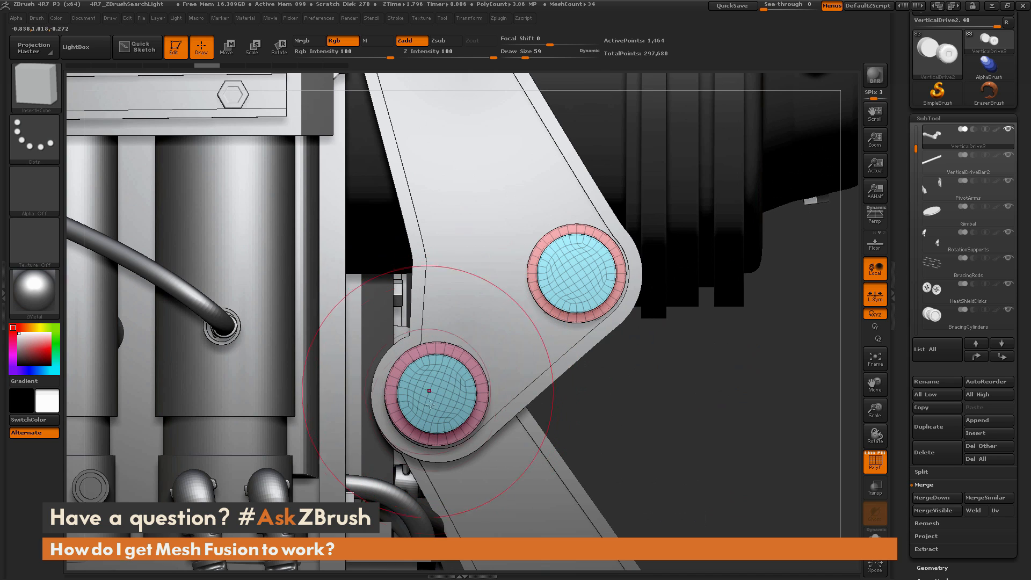
mouse_move(579, 275)
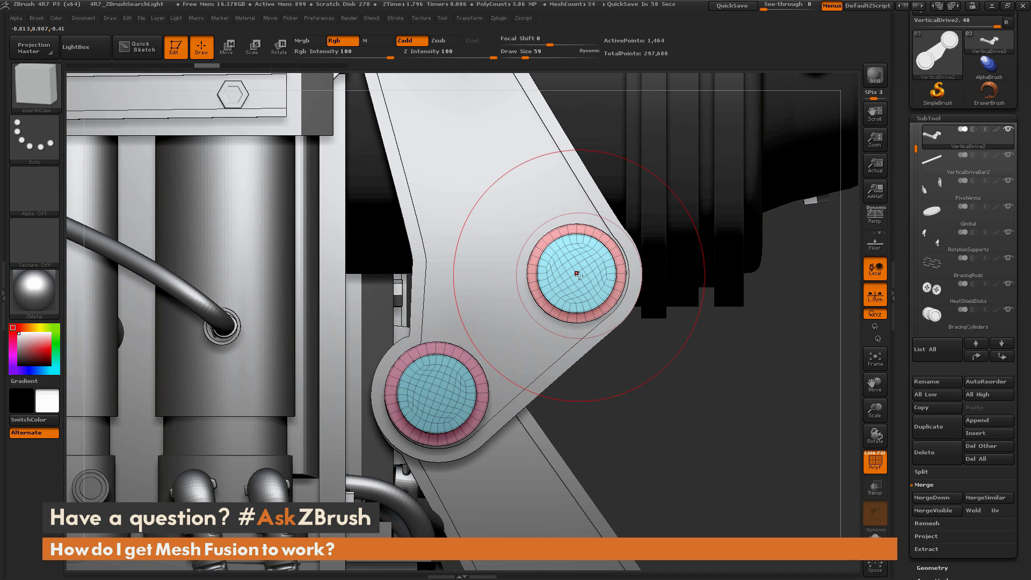
mouse_move(697, 433)
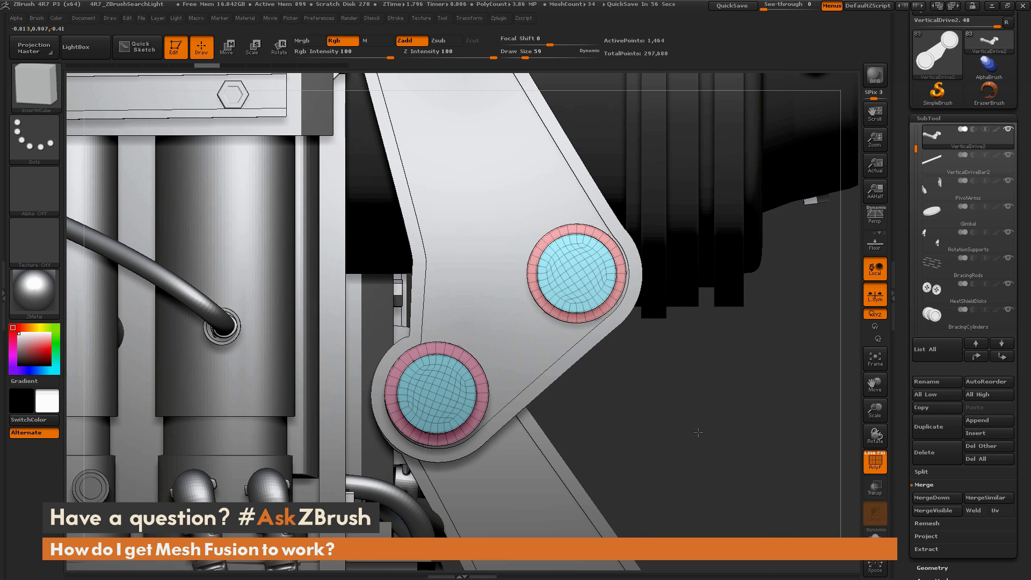
left_click_drag(697, 431, 663, 409)
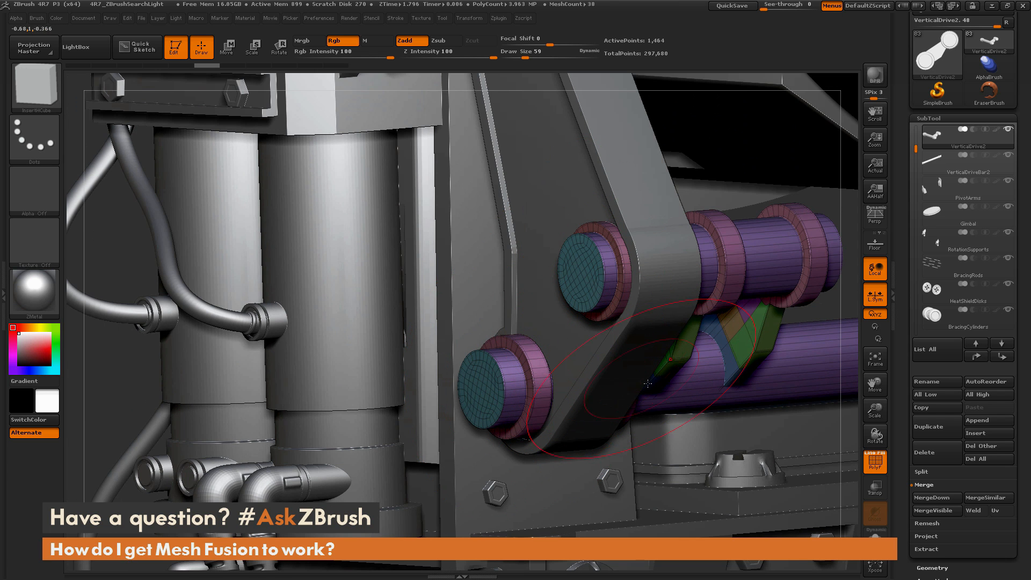
left_click_drag(648, 385, 753, 397)
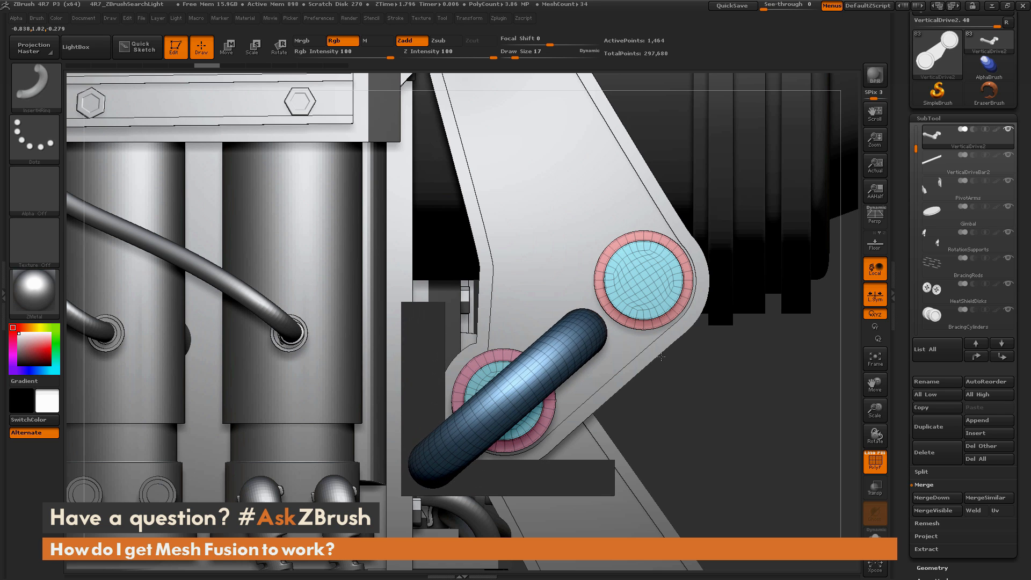
Step: Switch between Move and Draw modes while positioning the inserted tube
left_click(226, 46)
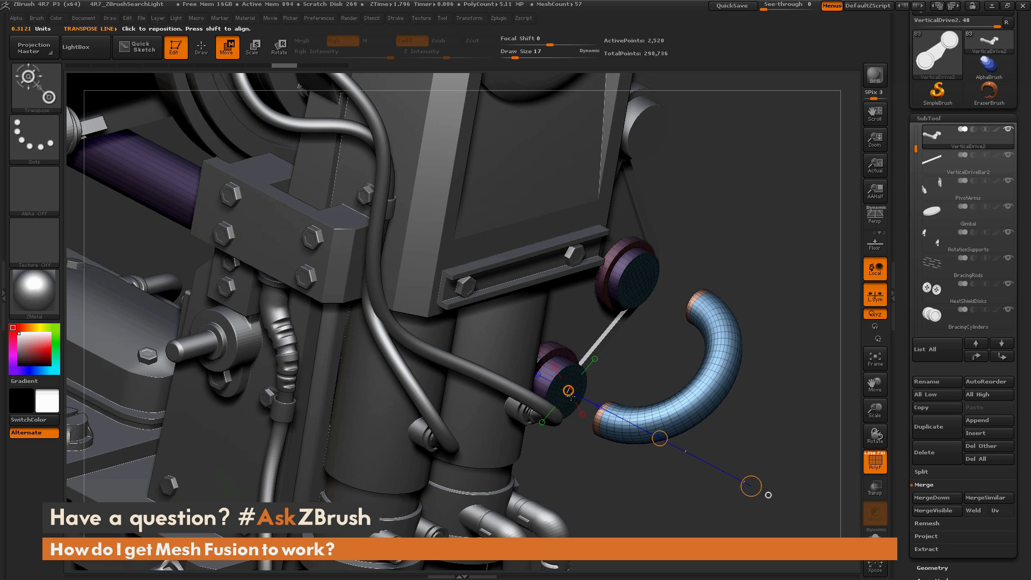
left_click(200, 46)
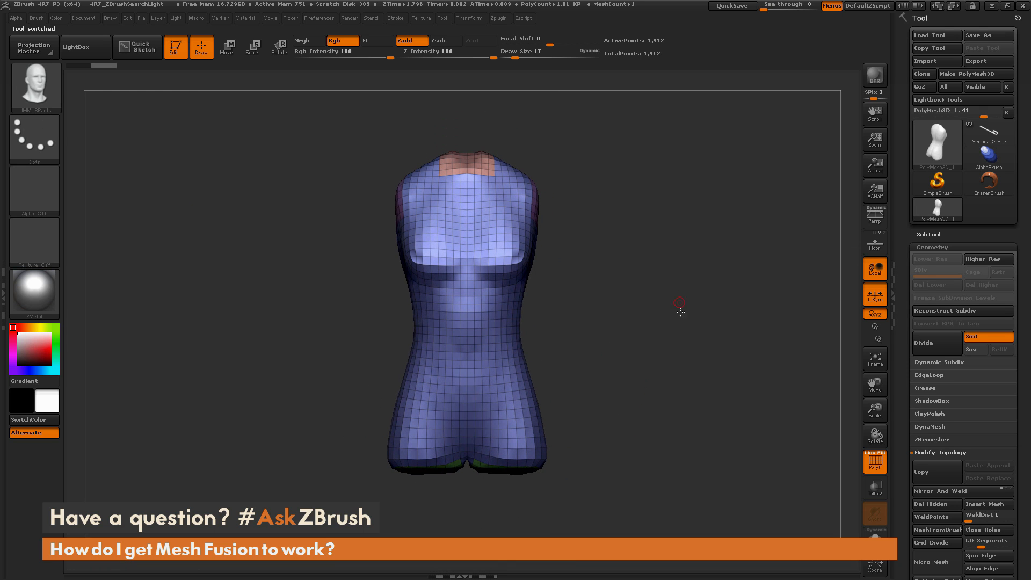
left_click_drag(681, 304, 603, 309)
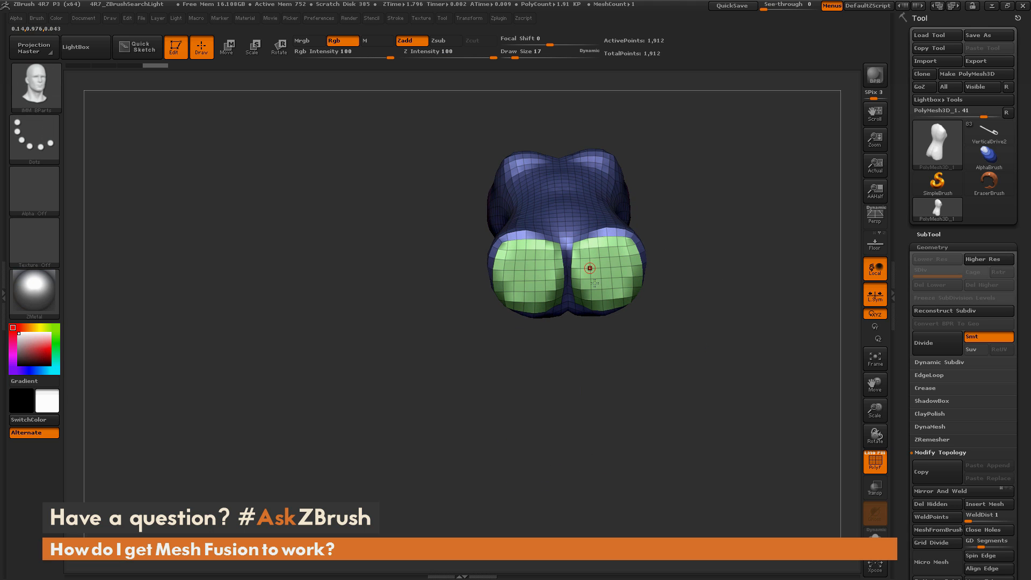
left_click_drag(585, 263, 659, 321)
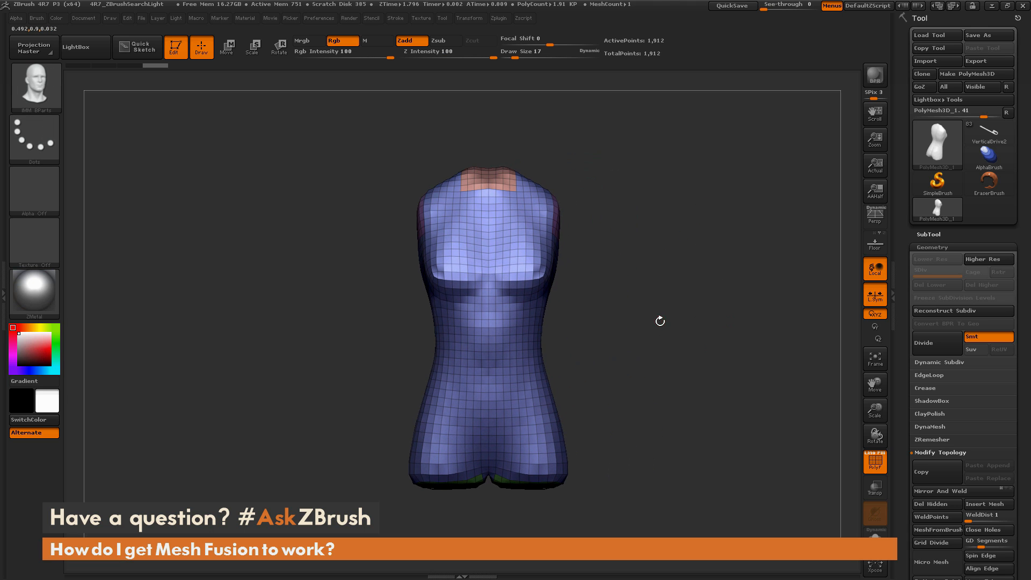
mouse_move(634, 239)
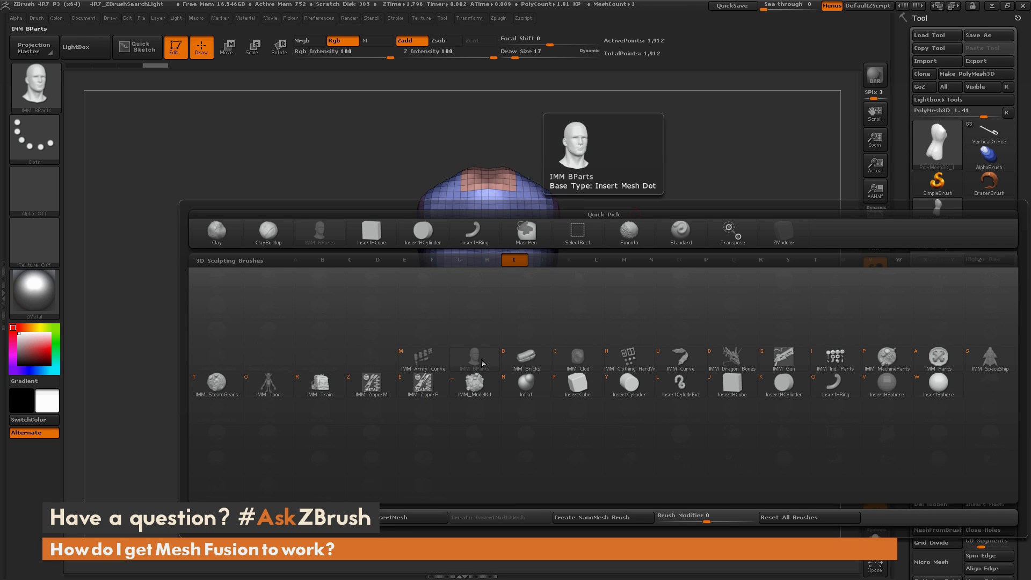
mouse_move(532, 316)
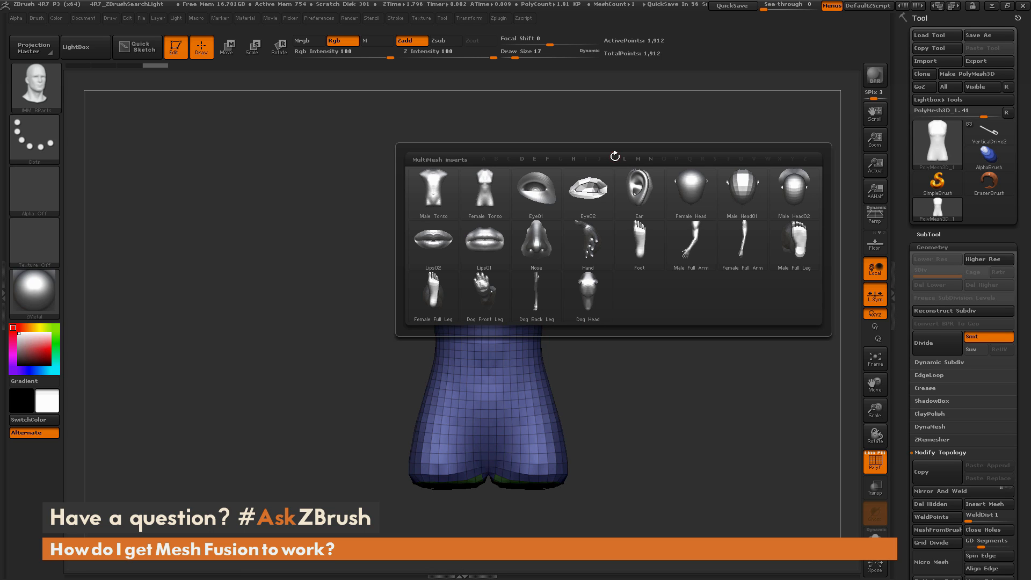
Step: Pick Dog Head from the IMM BParts MultiMesh catalogue and close it
left_click(587, 297)
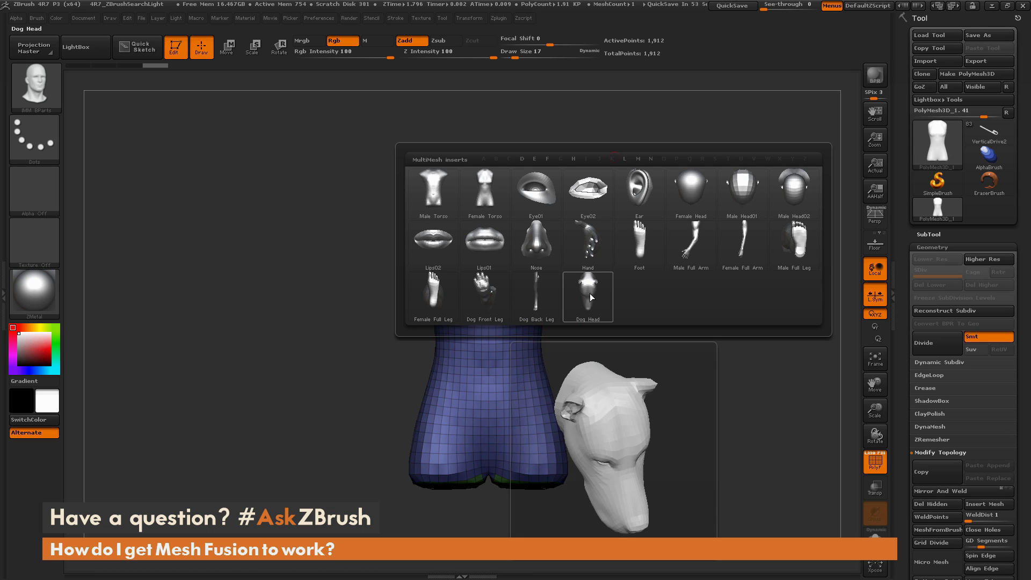
left_click(586, 296)
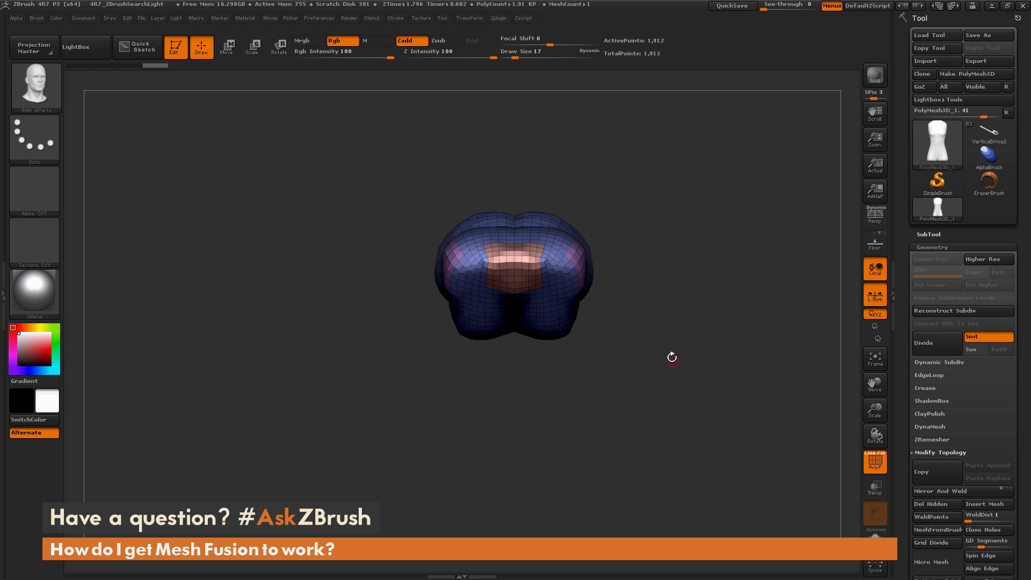
Step: Place the Dog Head insert above the torso's neck using Move, then return to Draw
left_click(227, 46)
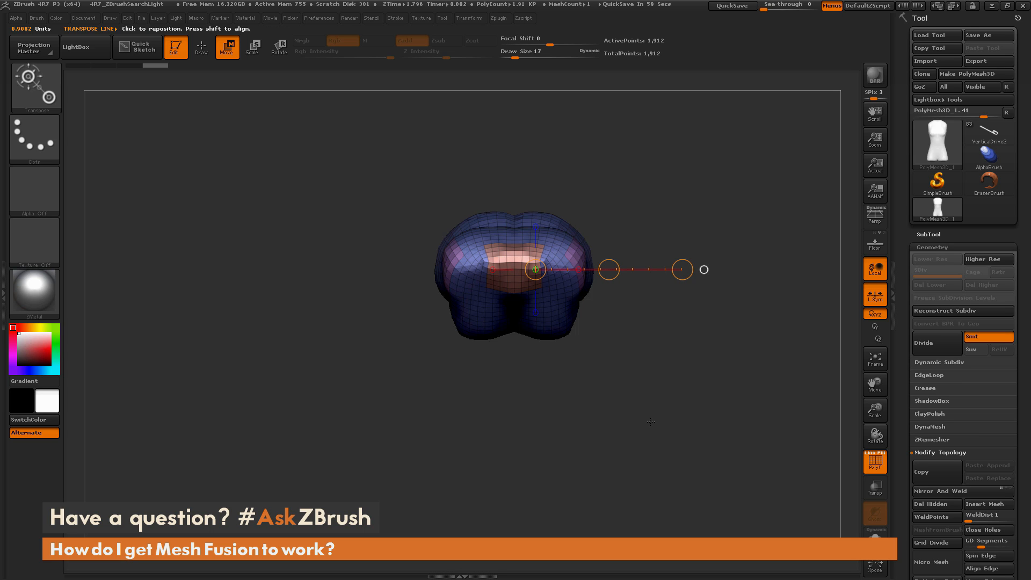
left_click(200, 46)
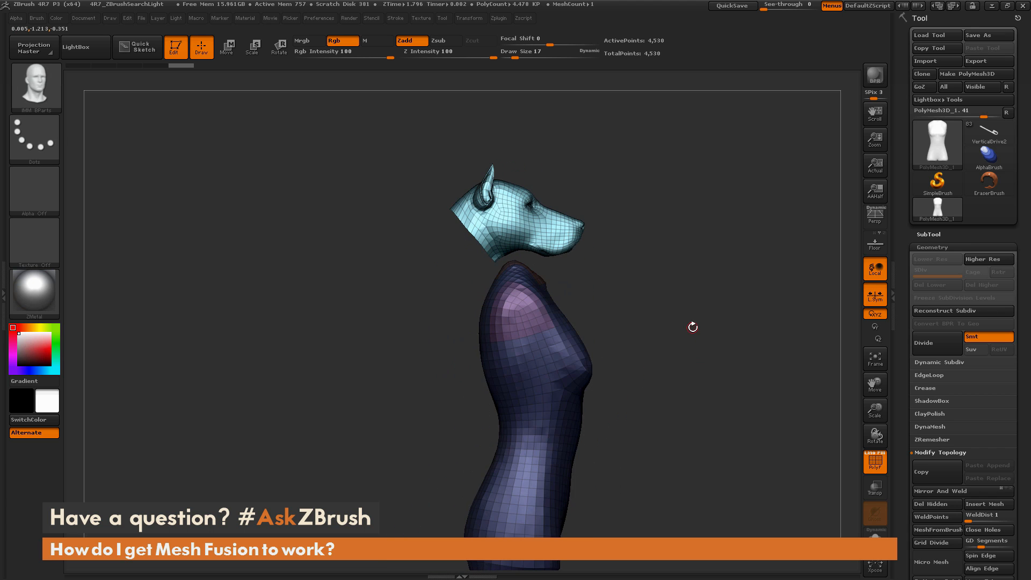
Step: Drag the dog head down with the Transpose Move line so it seats onto the neck
left_click(226, 47)
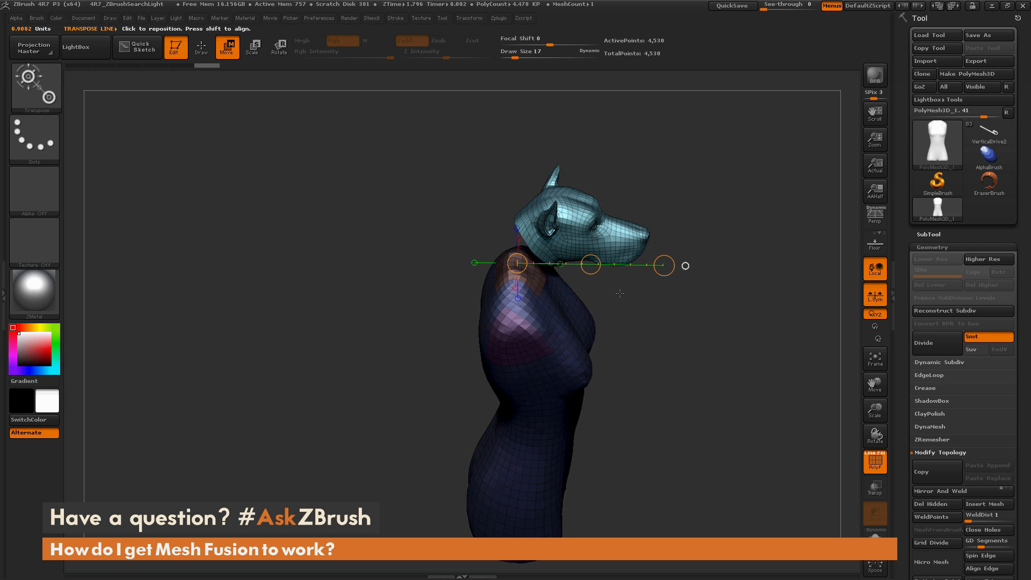
left_click_drag(664, 265, 657, 271)
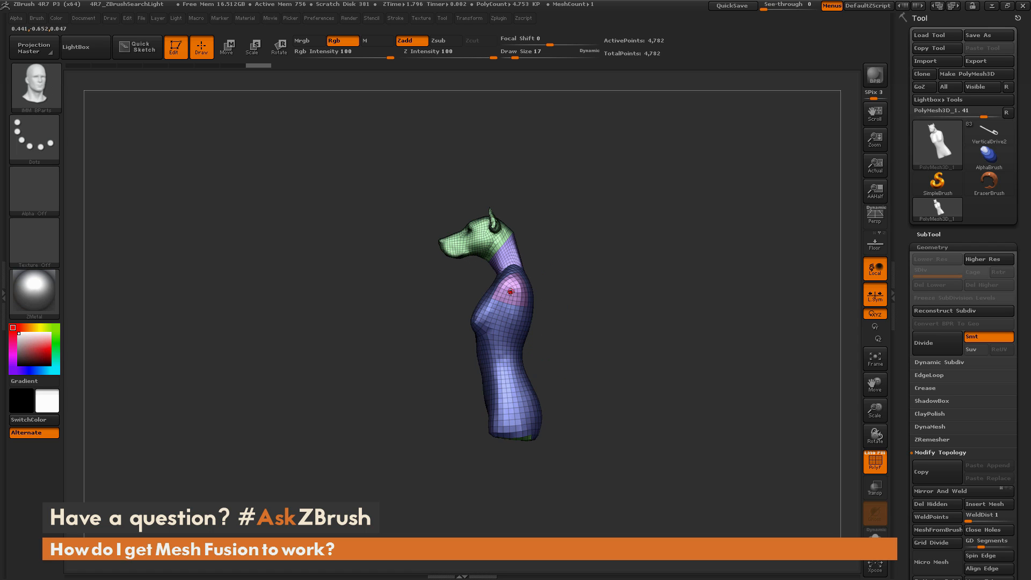
Step: Insert a Female Full Arm at the shoulder and reposition it; symmetry adds the other arm
left_click_drag(509, 288, 472, 358)
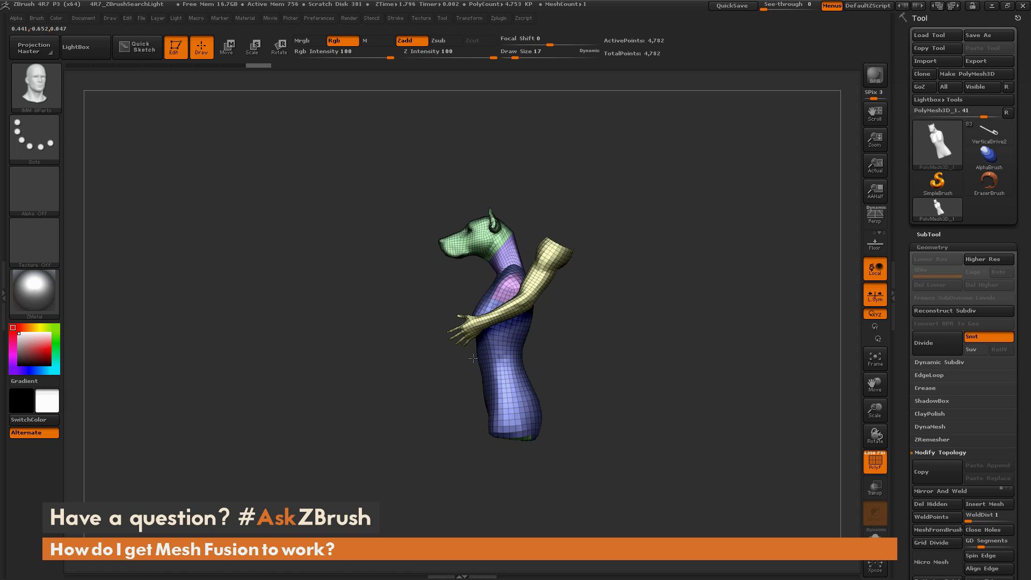
left_click(227, 46)
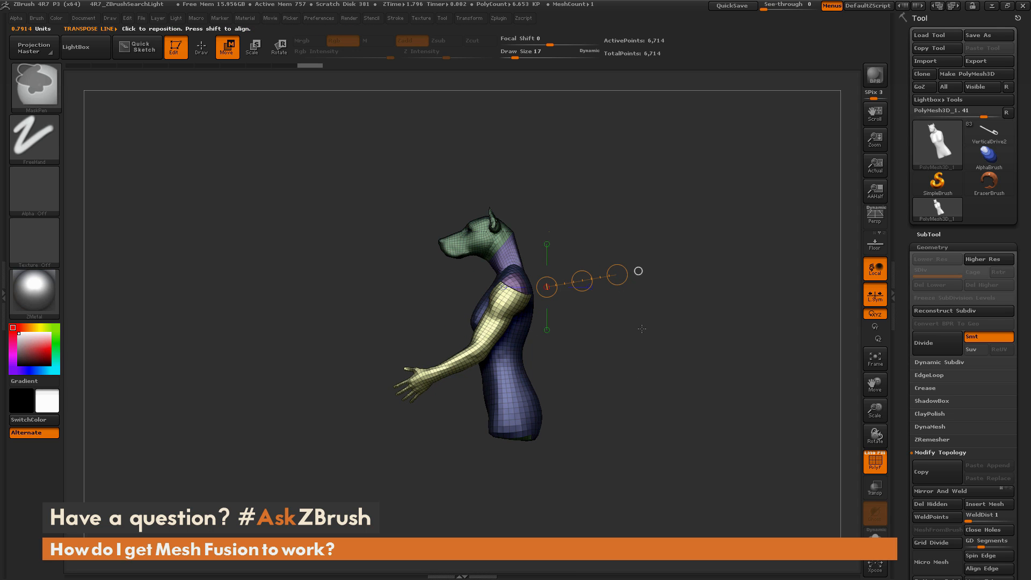
left_click(201, 46)
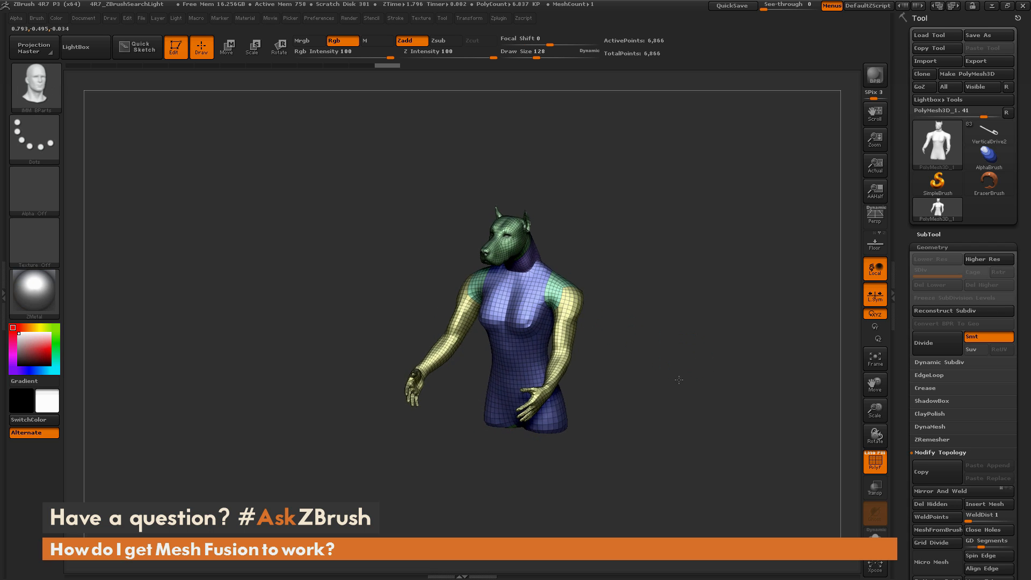
left_click_drag(679, 379, 655, 371)
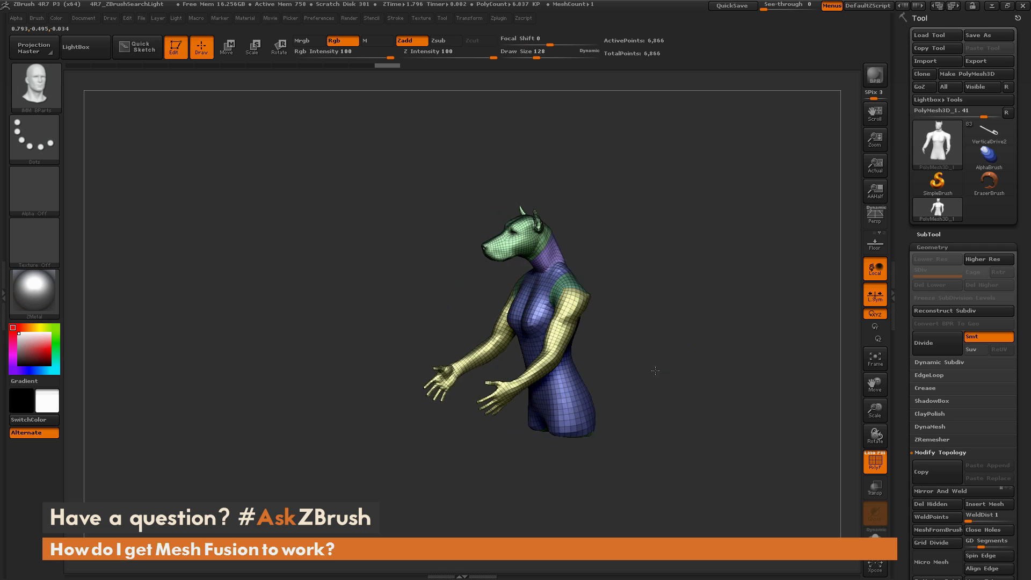
left_click_drag(654, 370, 604, 319)
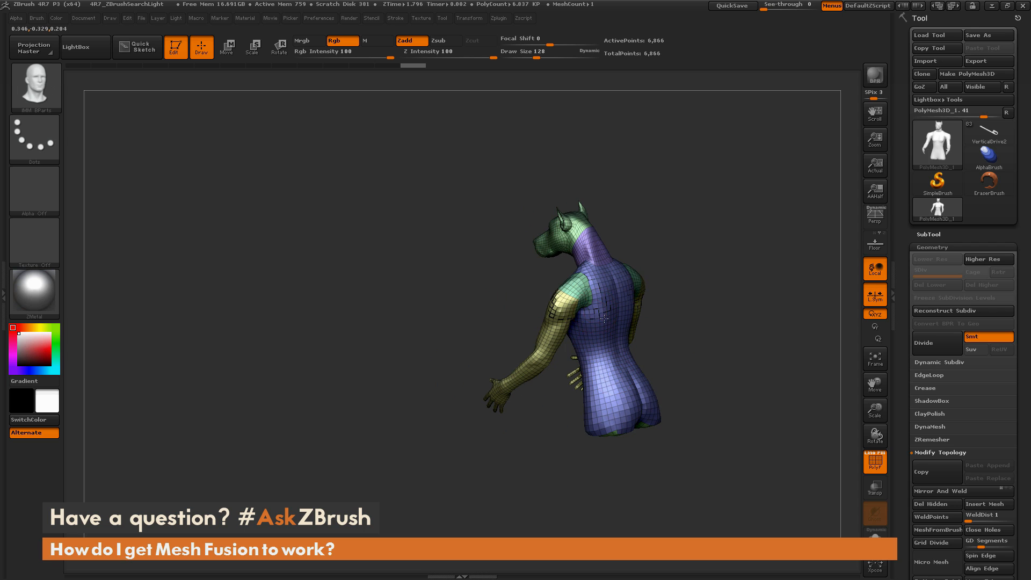